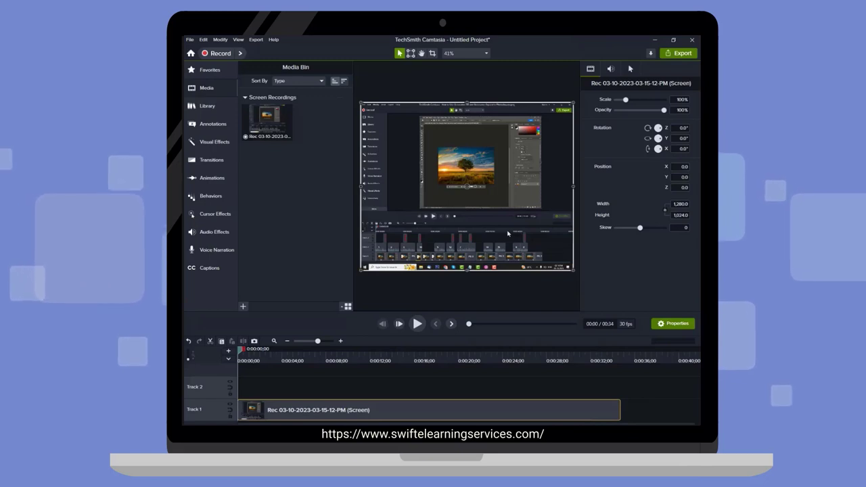
# Step: Show the Cursor Properties of the selected screen recording clip
pyautogui.click(630, 67)
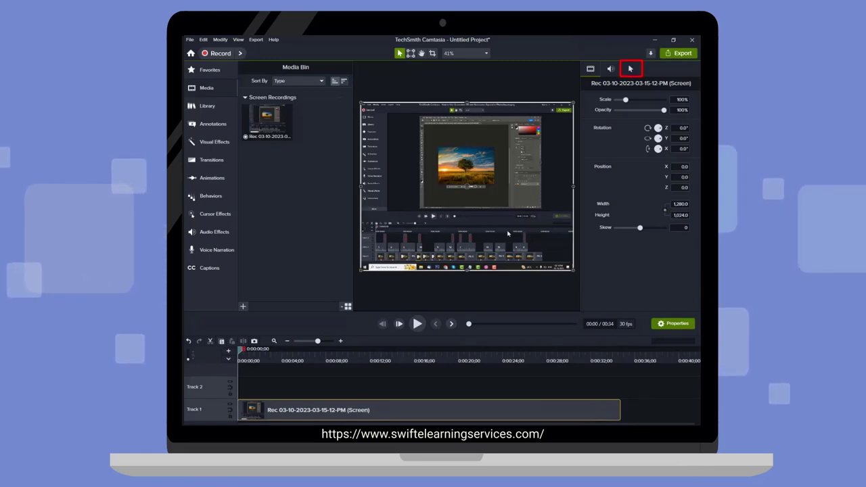
pyautogui.click(629, 68)
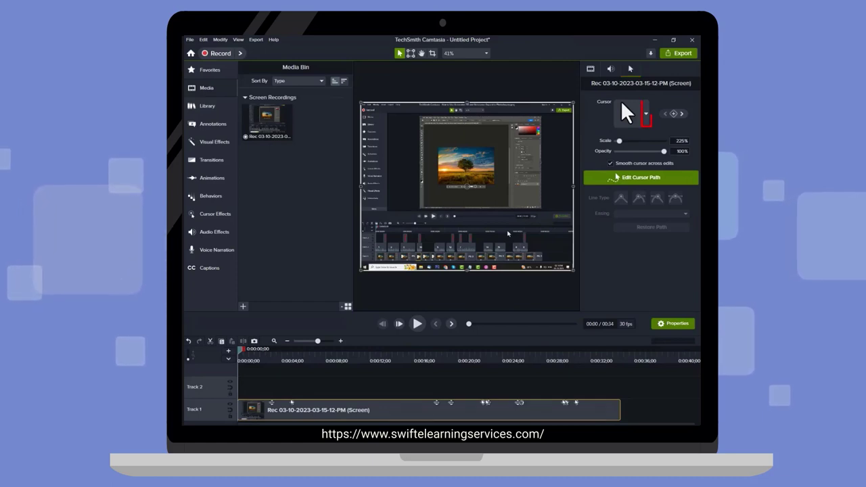
# Step: Swap the recorded cursor for the large gold arrow from another cursor category
pyautogui.click(645, 113)
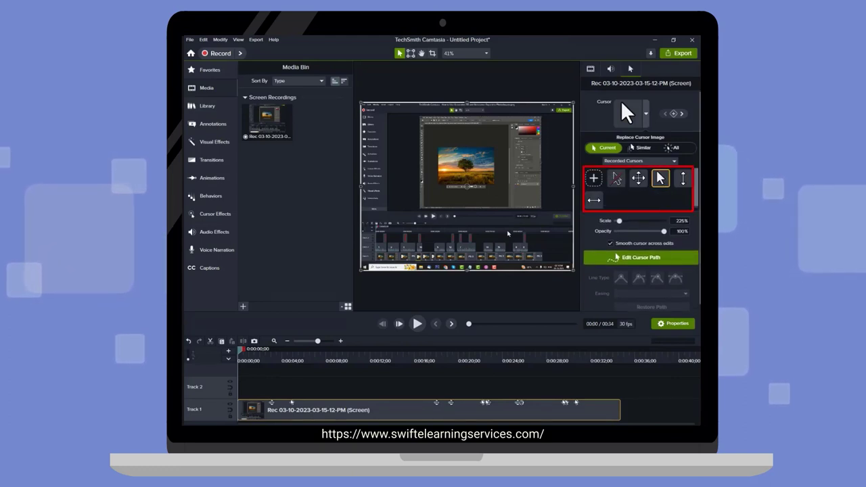
pyautogui.click(661, 175)
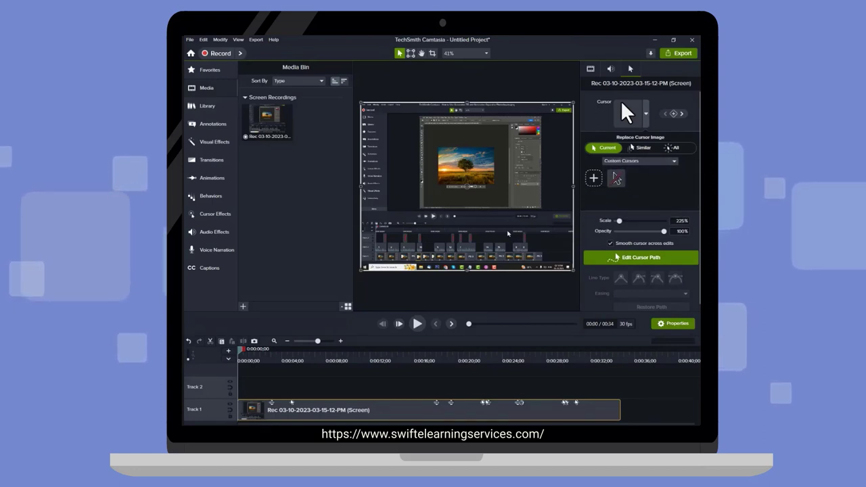
pyautogui.click(639, 159)
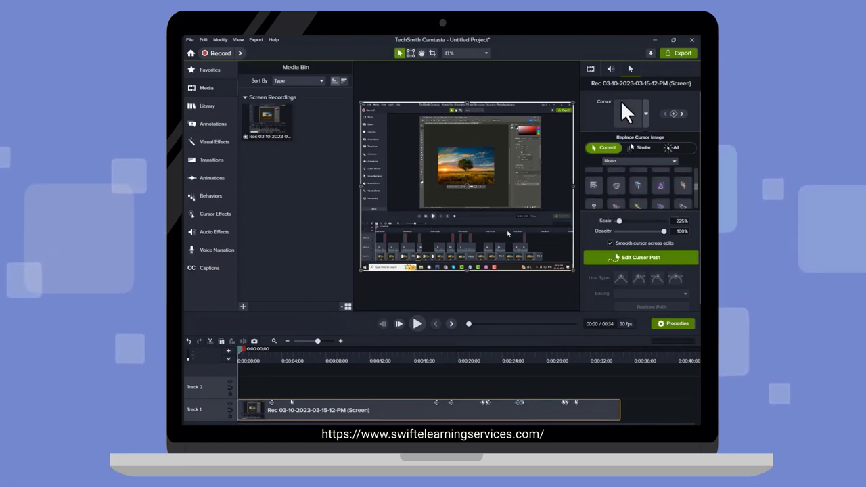
pyautogui.click(637, 179)
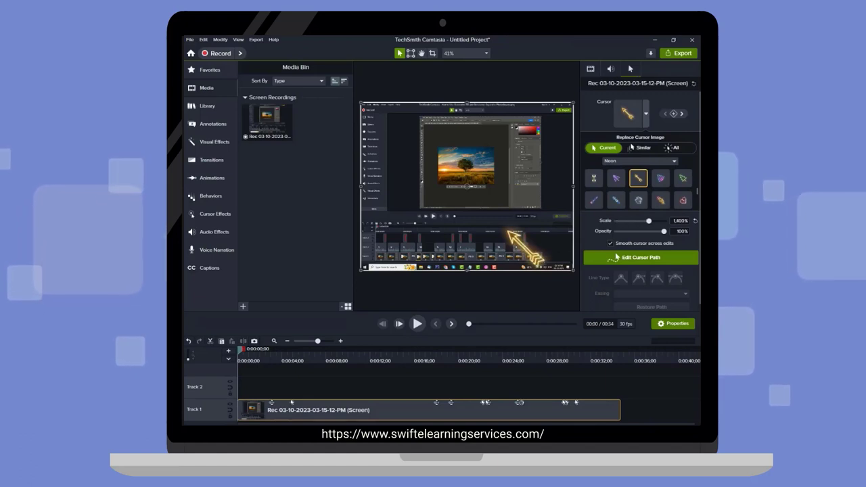
# Step: Reduce the gold arrow's scale with the Scale slider until it fits the preview
pyautogui.moveTo(649, 222); pyautogui.dragTo(654, 222)
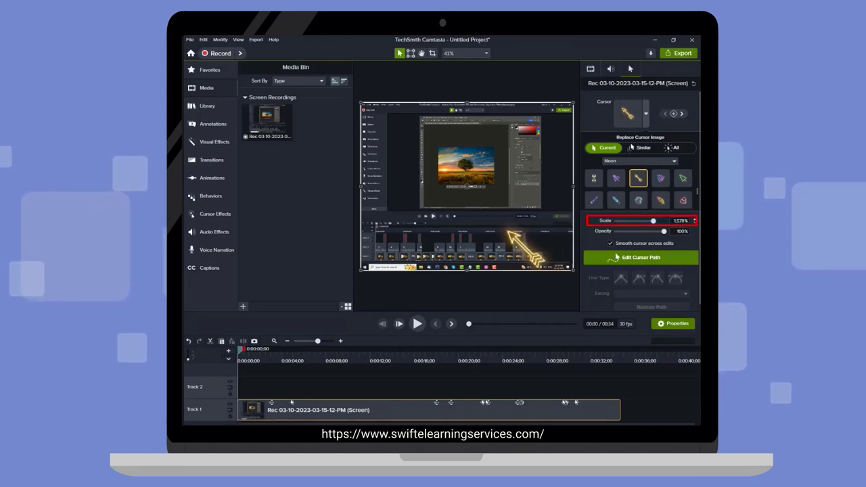
pyautogui.moveTo(652, 220); pyautogui.dragTo(631, 221)
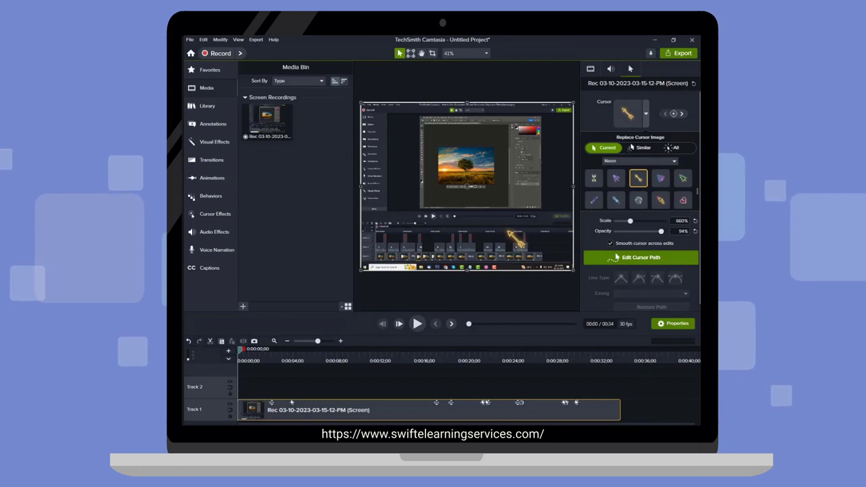
pyautogui.moveTo(660, 230); pyautogui.dragTo(639, 231)
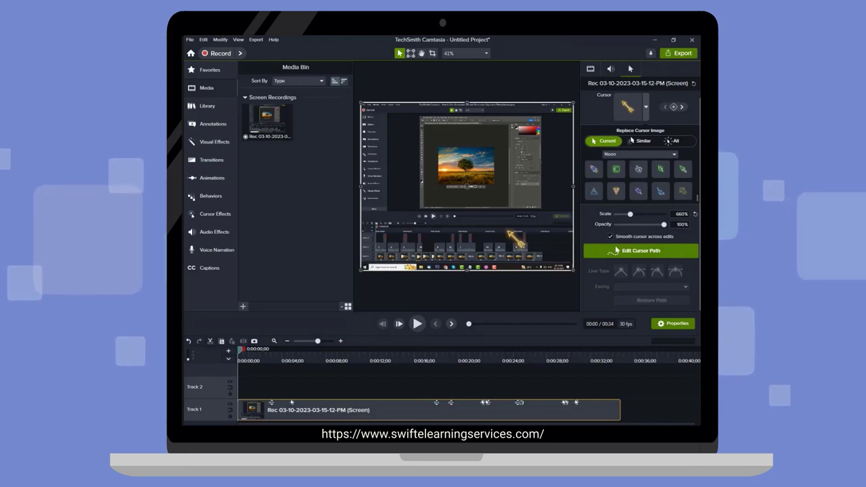
# Step: Apply the Cursor Color effect from Cursor Effects onto the recording clip
pyautogui.click(214, 213)
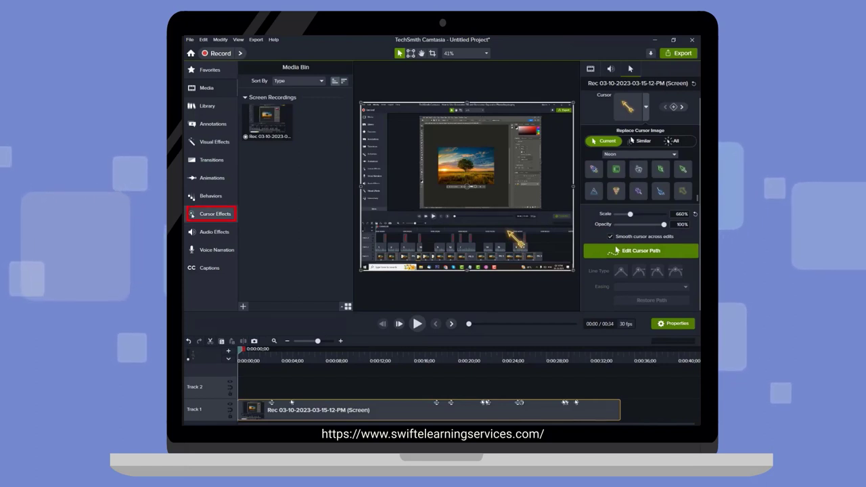
pyautogui.click(216, 213)
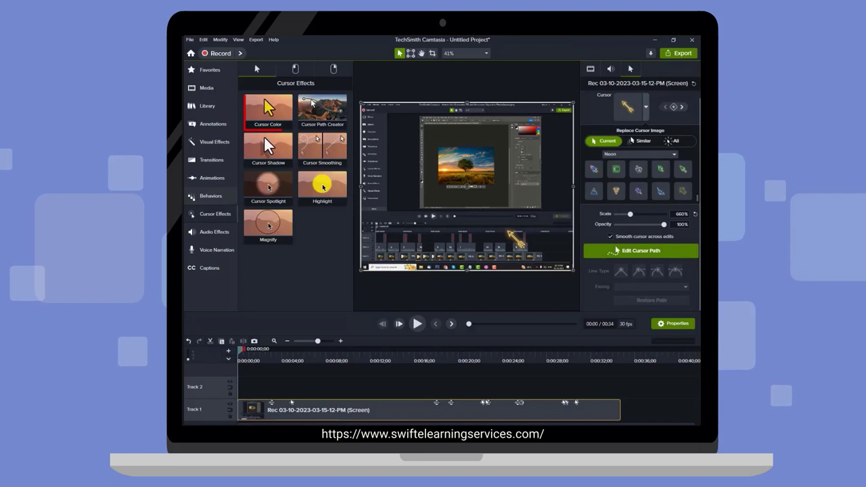
pyautogui.moveTo(268, 111); pyautogui.dragTo(271, 382)
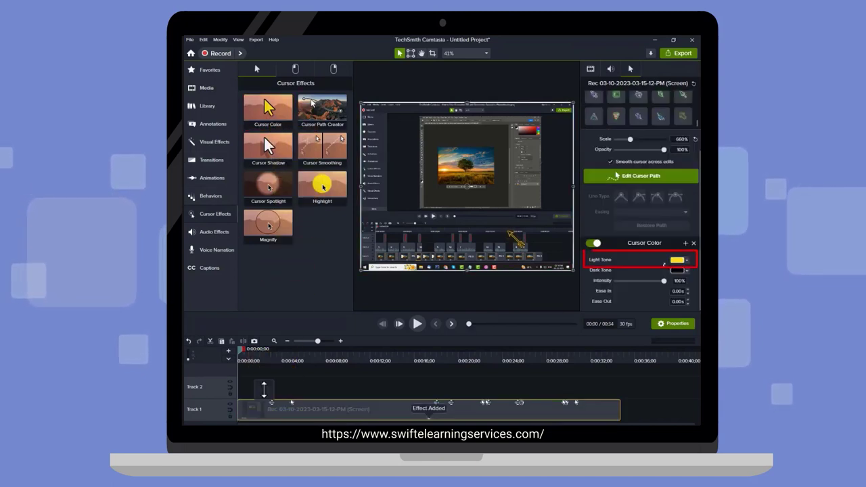
# Step: Set the Cursor Color effect's Light Tone to an orange-red shade
pyautogui.click(677, 260)
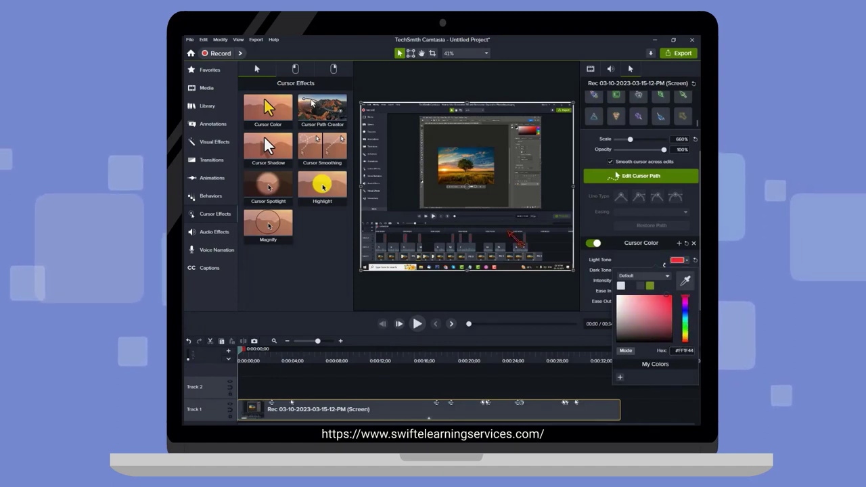
pyautogui.click(636, 318)
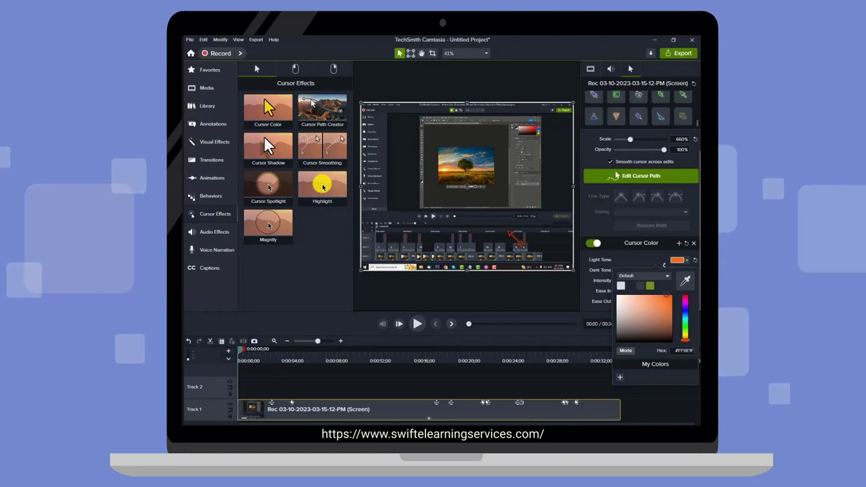